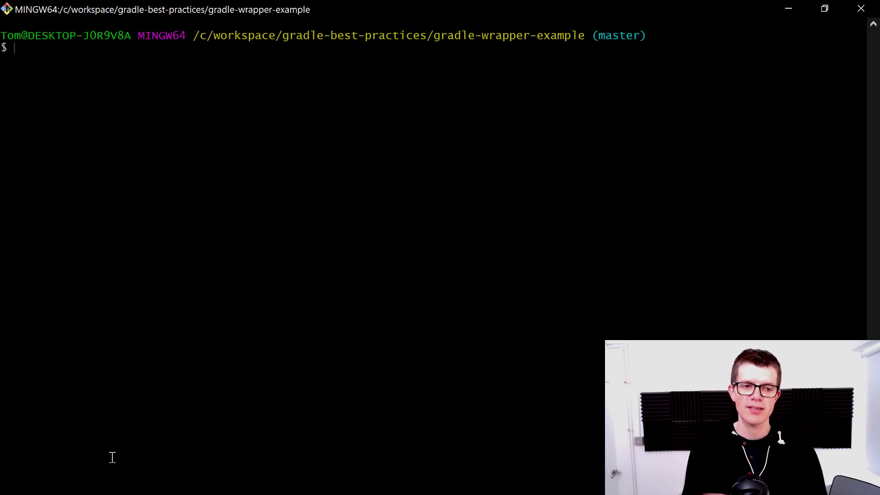
- Run the printMessage task with the installed Gradle using 'gradle printMessage'
text(gradle)
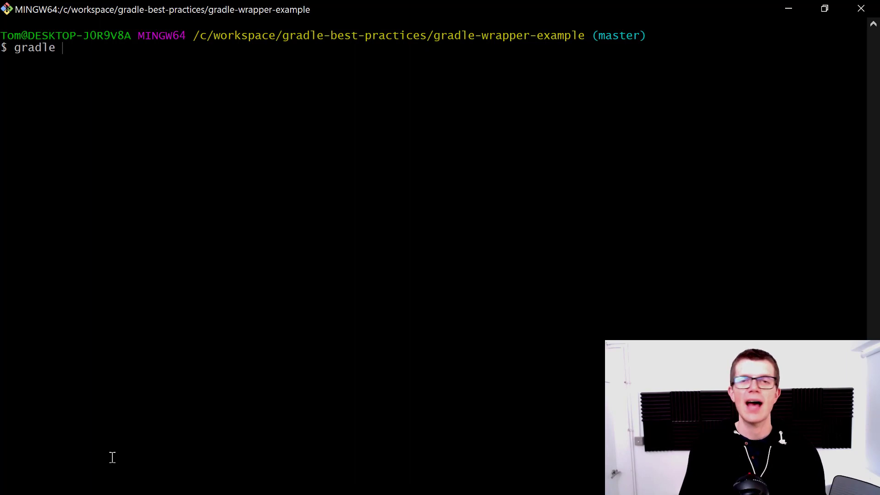
text(printMessage)
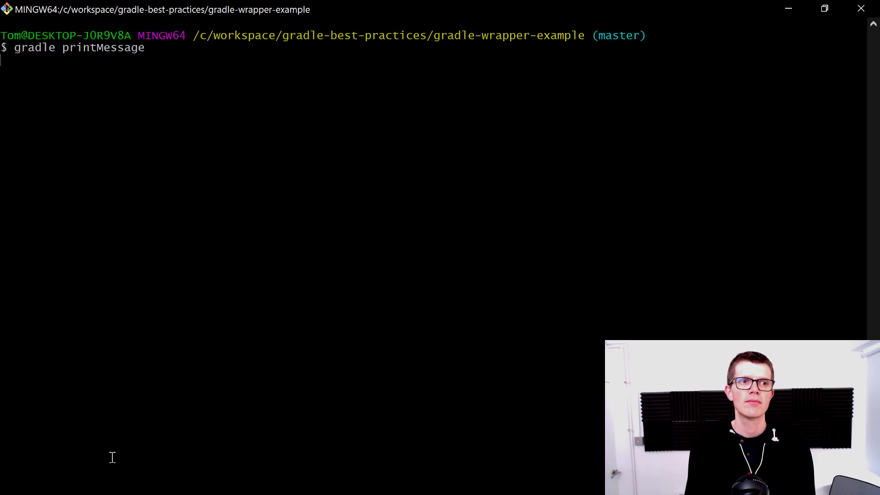
key(Enter)
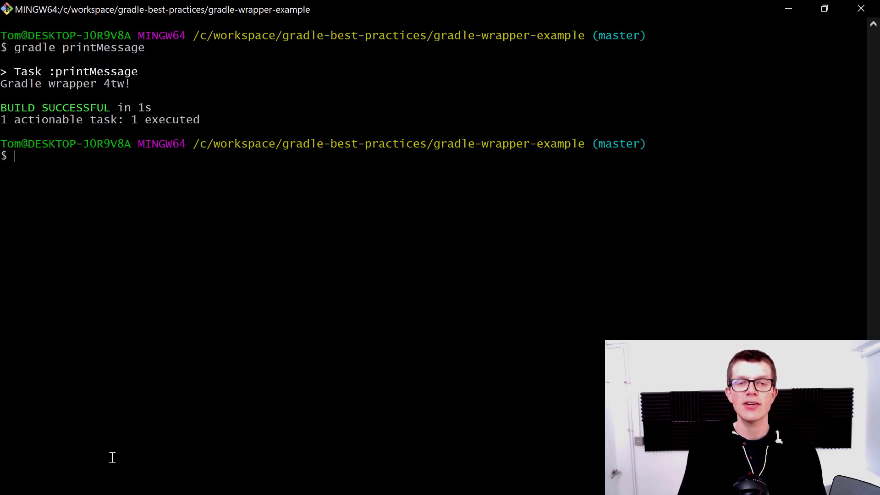
- Run the printMessage task again through the wrapper with './gradlew printMessage'
text(./gradlew)
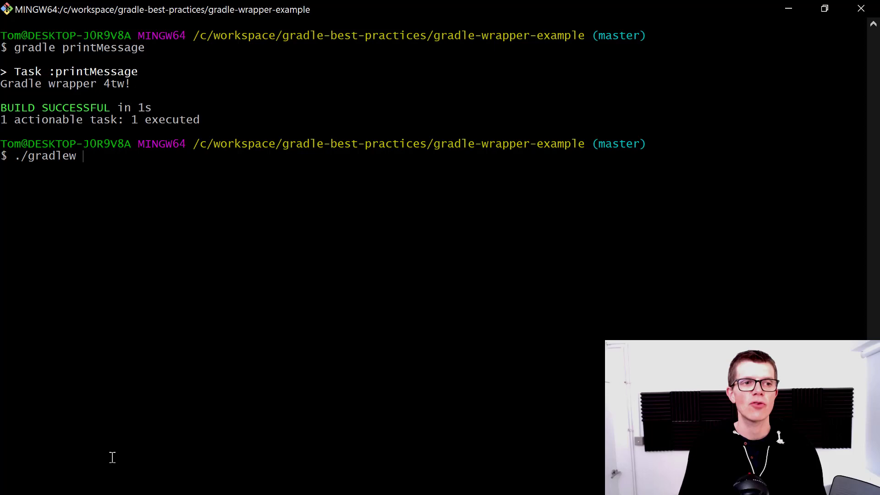
text(printMe)
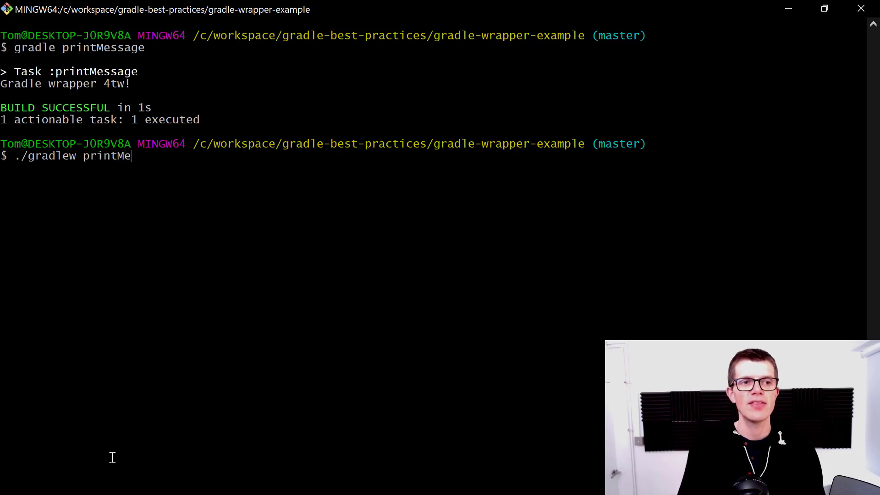
text(ssage)
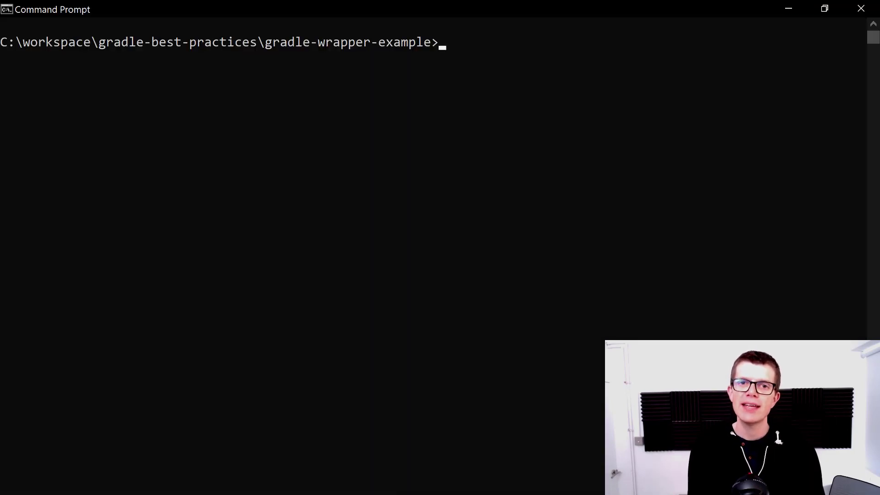
- In Command Prompt, run 'gradlew.bat printMessage' through the Windows wrapper script
text(gr)
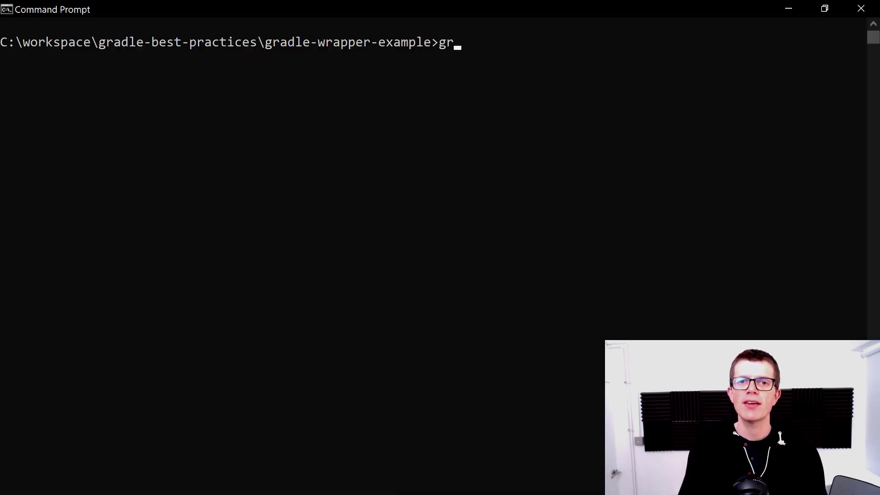
text(adlew.bat)
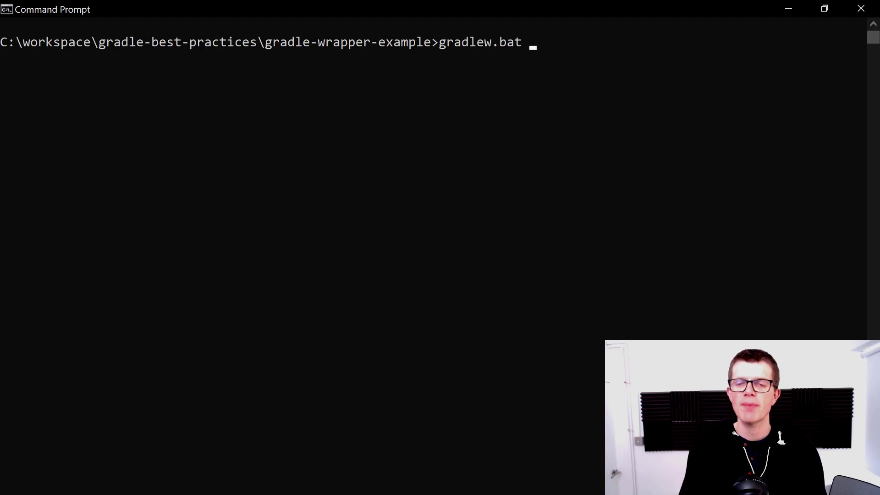
text(pri)
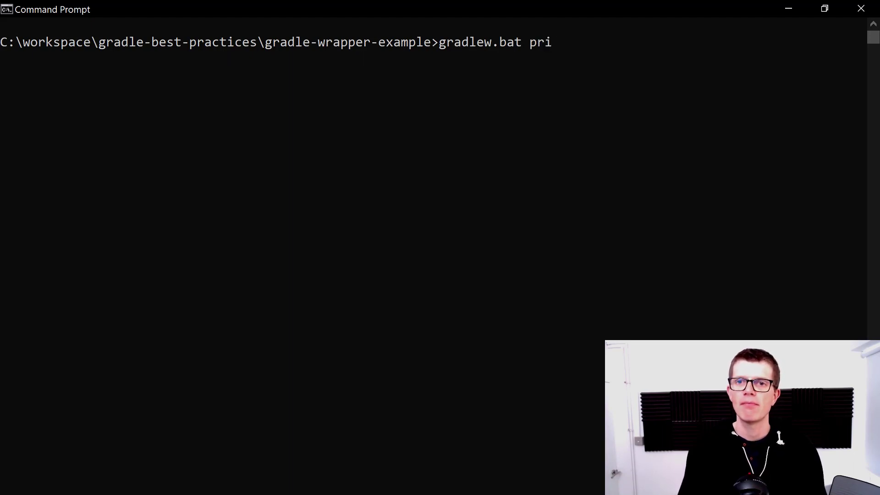
text(ntMessage)
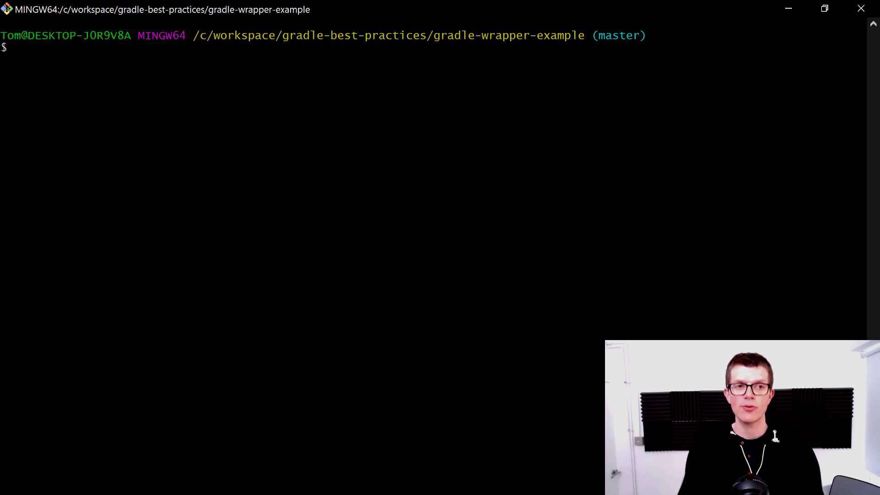
- Try './gradlew printMessage', generate the wrapper with 'gradle wrapper', and rerun printMessage
text(./)
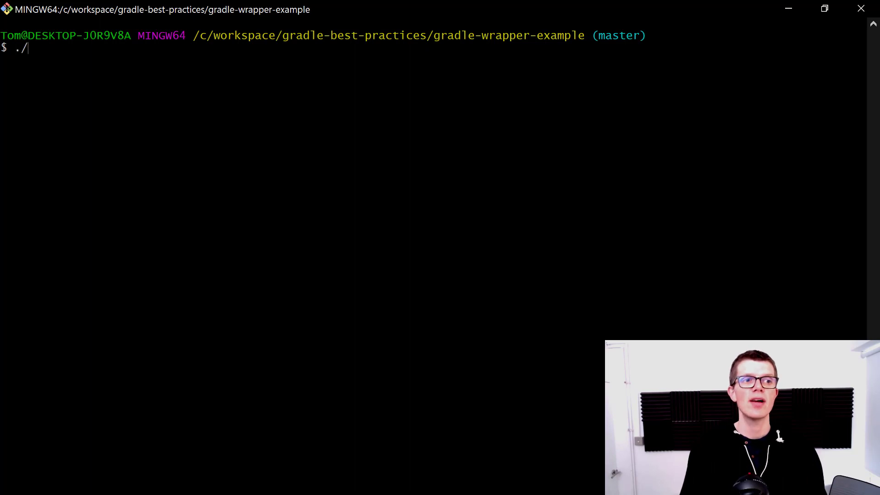
text(gradlew printMessage)
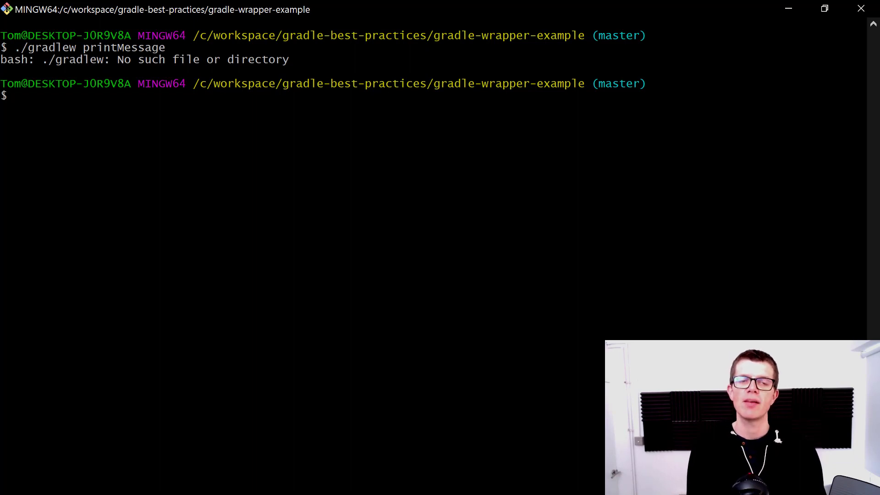
text(gradlew printM)
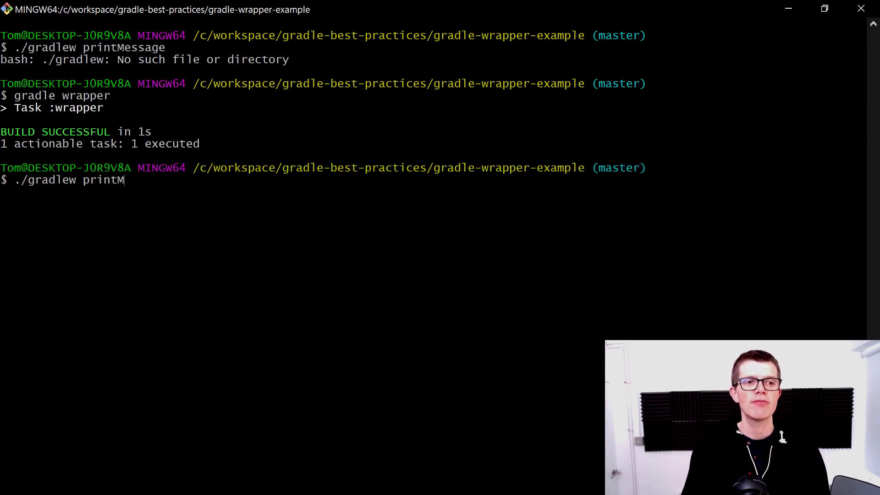
text(essage)
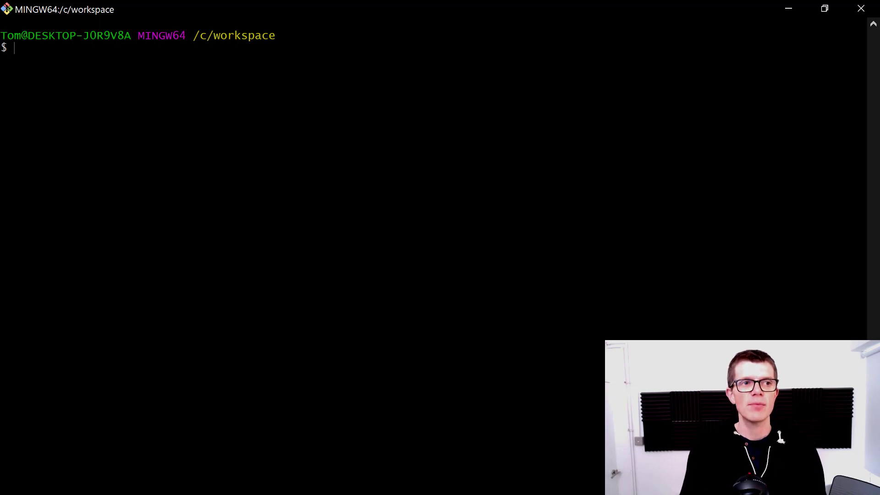
- Create the gradle-wrapper-example folder and change into it
text(mkdir)
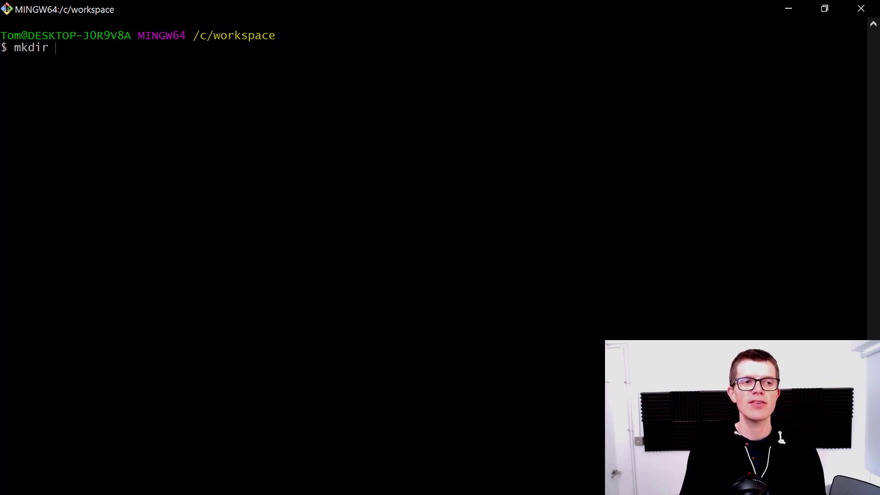
text(gradle-wrapper-example)
text(cd)
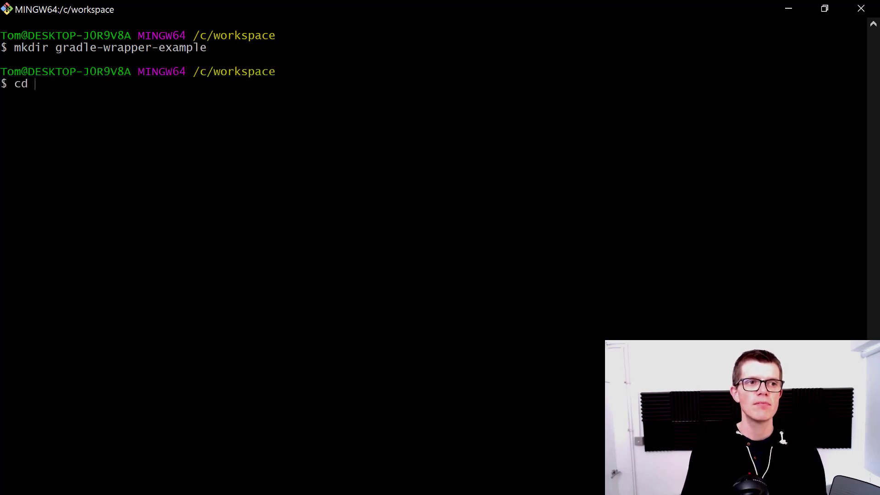
text(gradle-wrapper-example/)
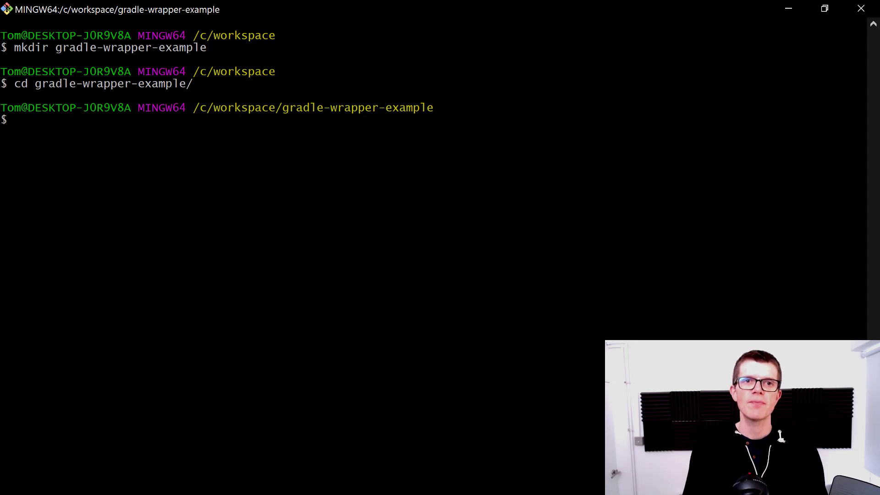
- Initialize a basic Gradle project with 'gradle init' defaults, then list files with 'ls -l'
text(gradle init)
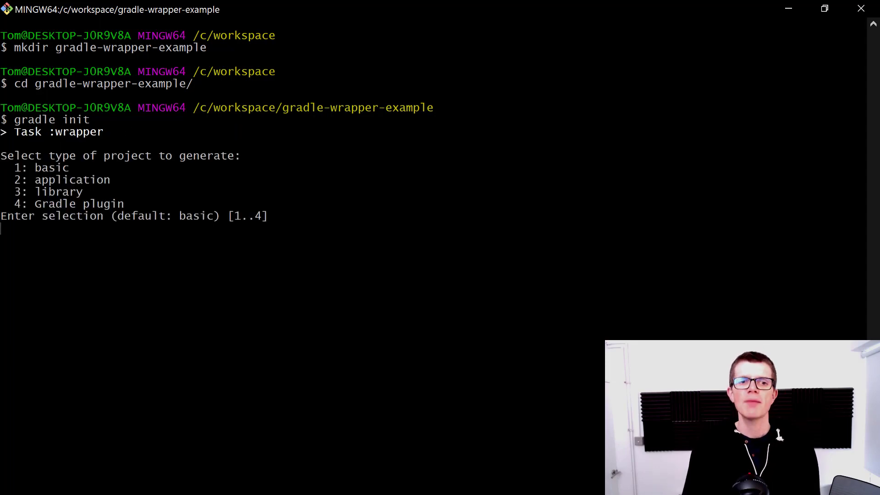
key(enter)
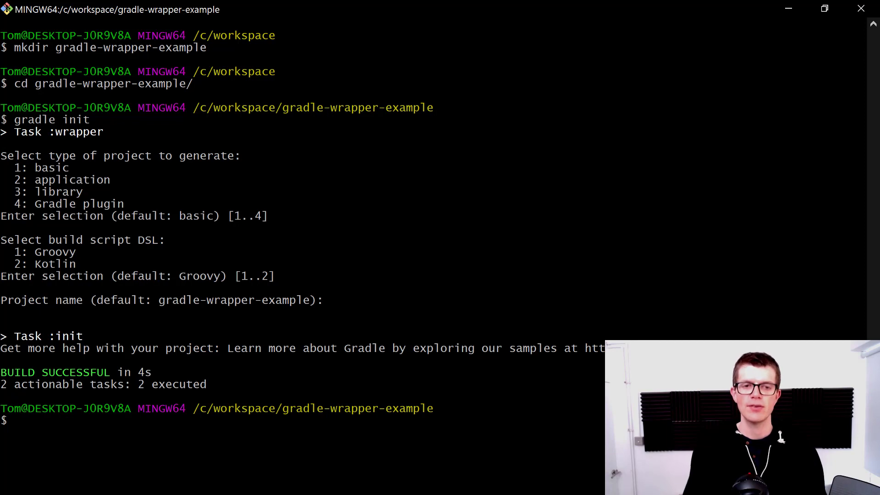
text(./gradle)
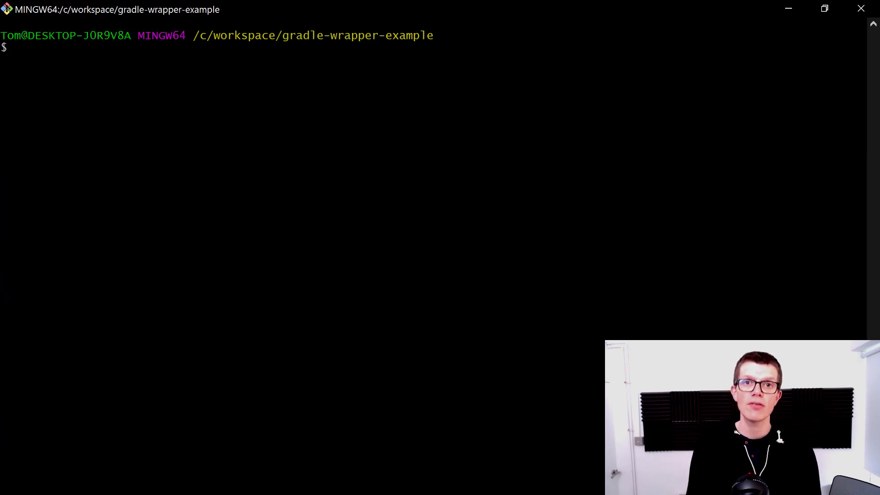
text(ls -l)
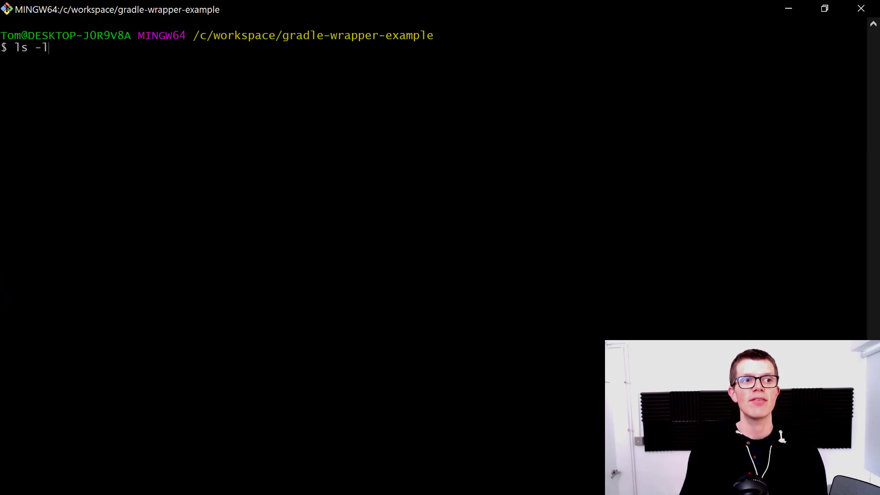